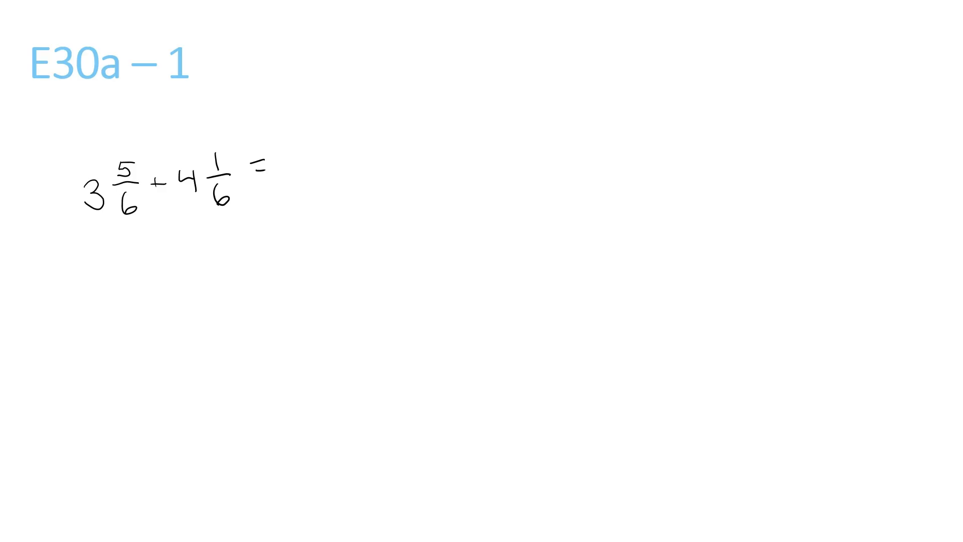
Underline 3 and 4, write = 7 6/6, and box 6/6 with an arrow to 1
drag(86, 222, 184, 209)
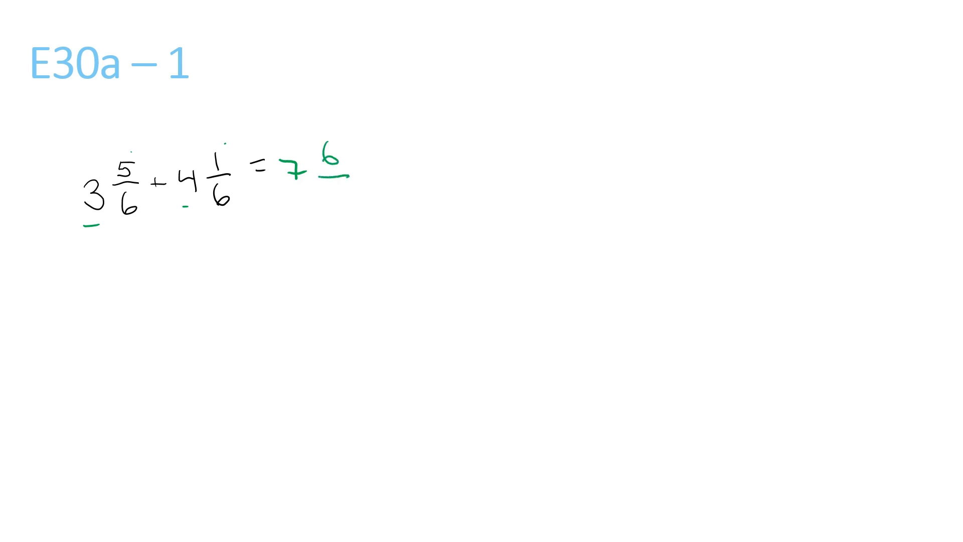
drag(331, 197, 334, 211)
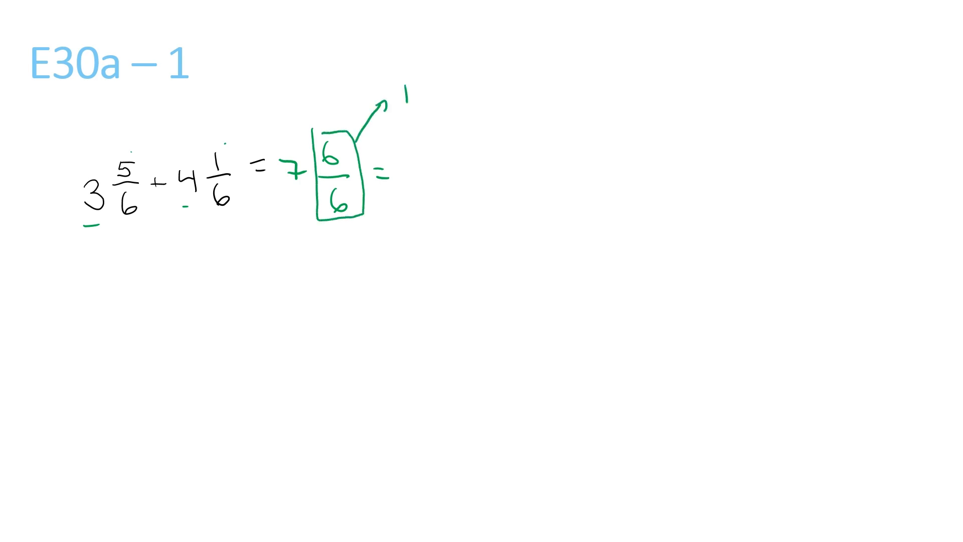
text(7)
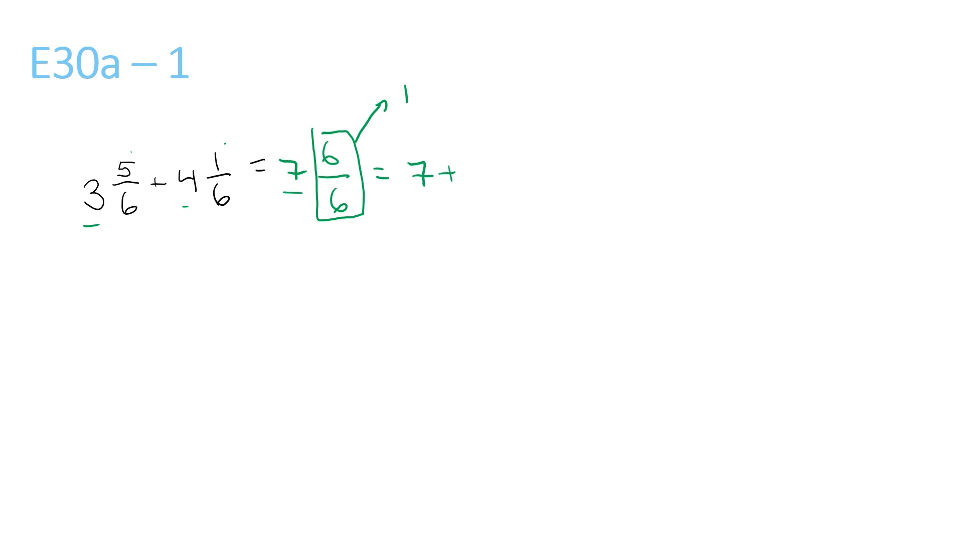
text(1 = 8)
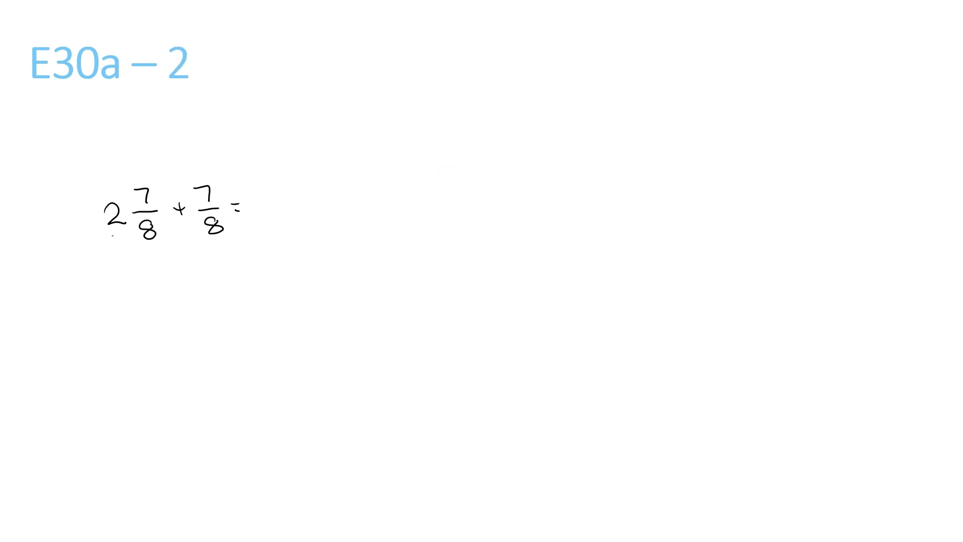
Ink the sum 2 14/8 in green with an arrow to the side working
text(2)
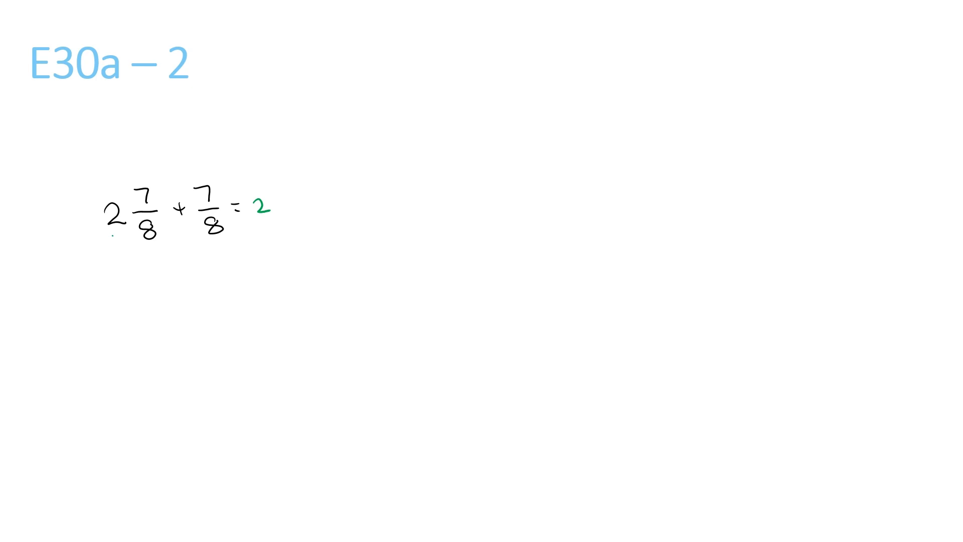
text(14)
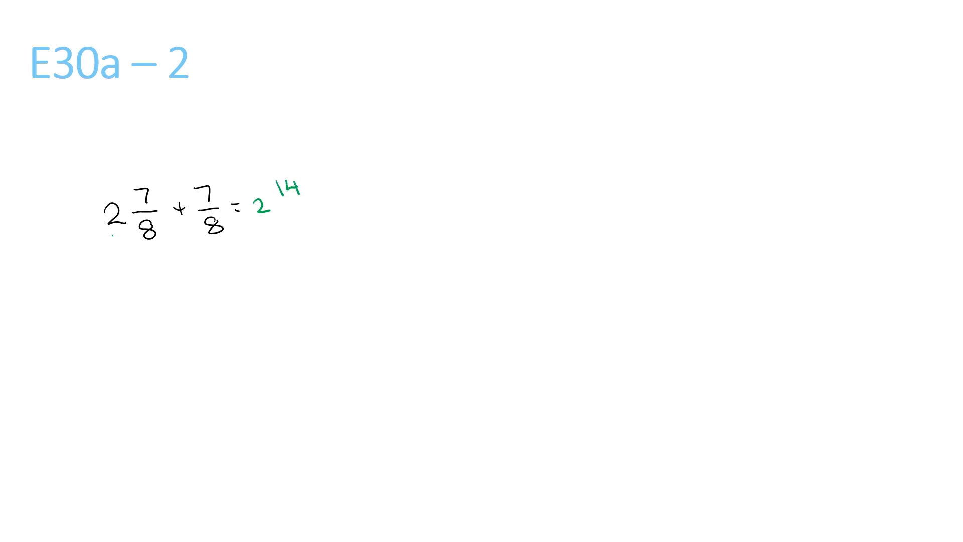
drag(285, 205, 309, 205)
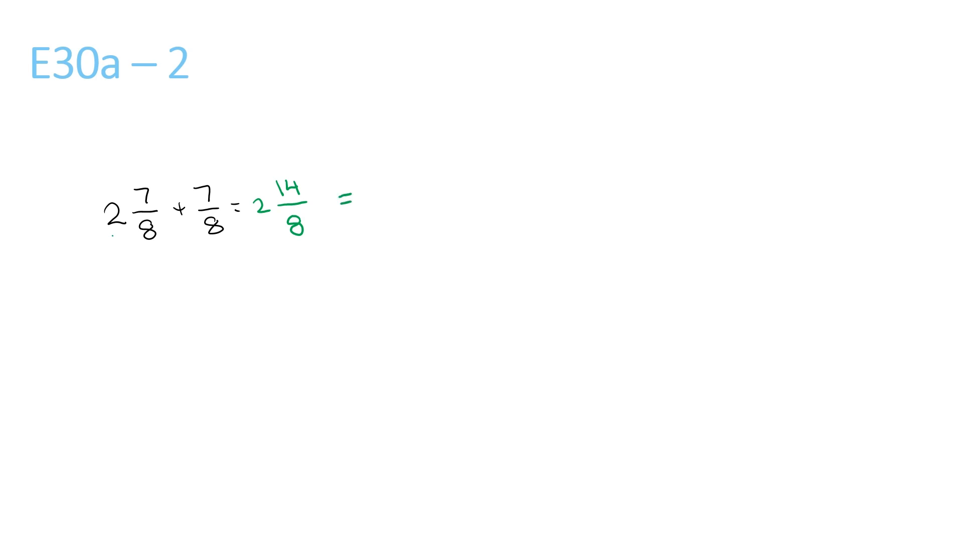
drag(301, 178, 338, 114)
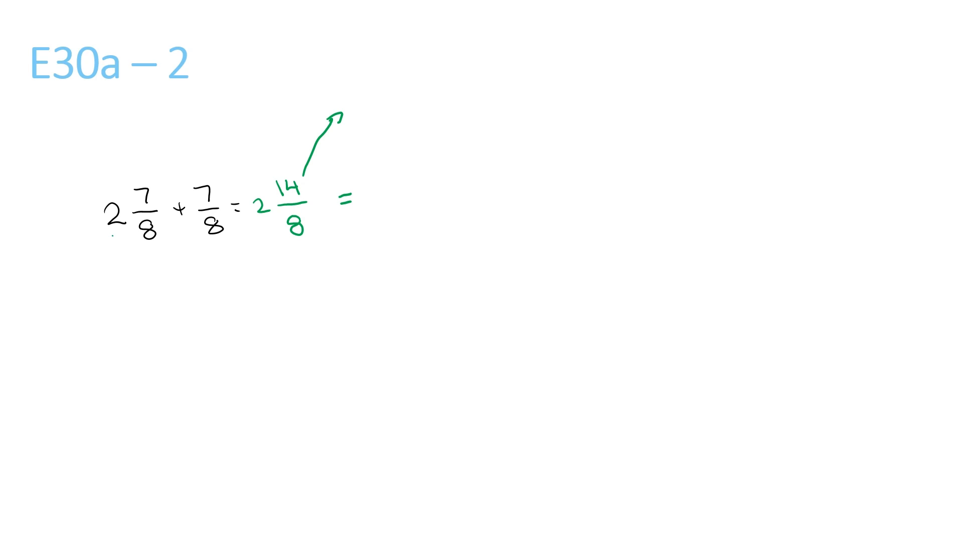
Write side working 1 6/8 = 1 3/4 and carry it into the main line
text(1.6)
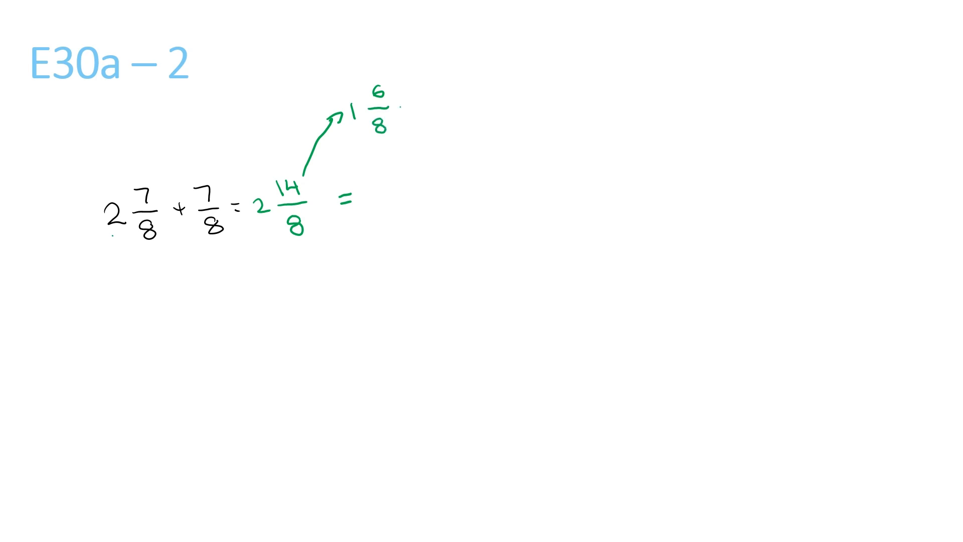
text(=1)
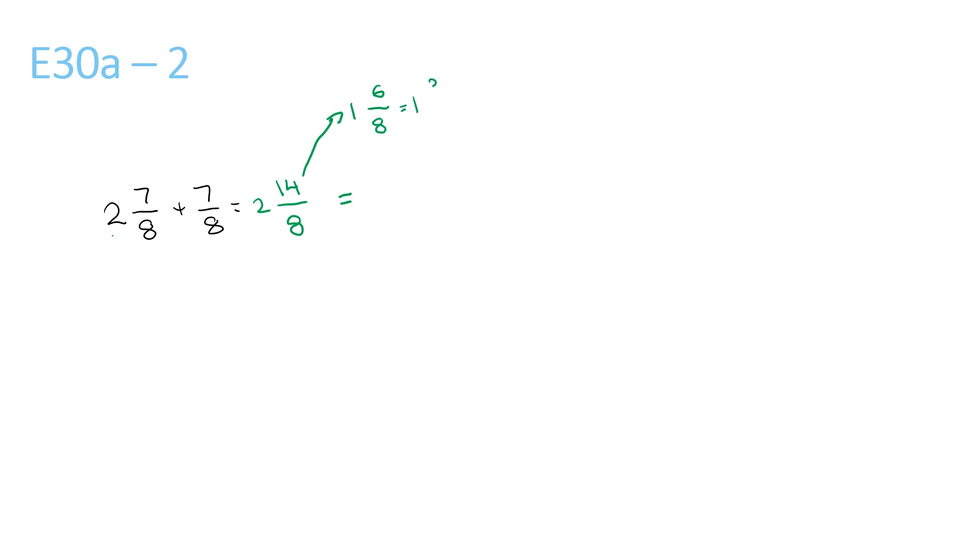
text(3/4)
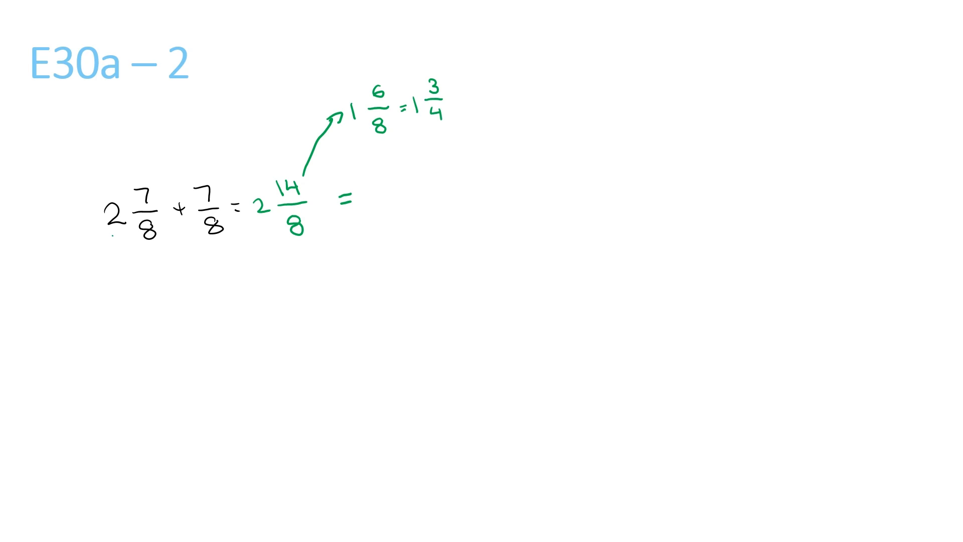
drag(411, 129, 430, 129)
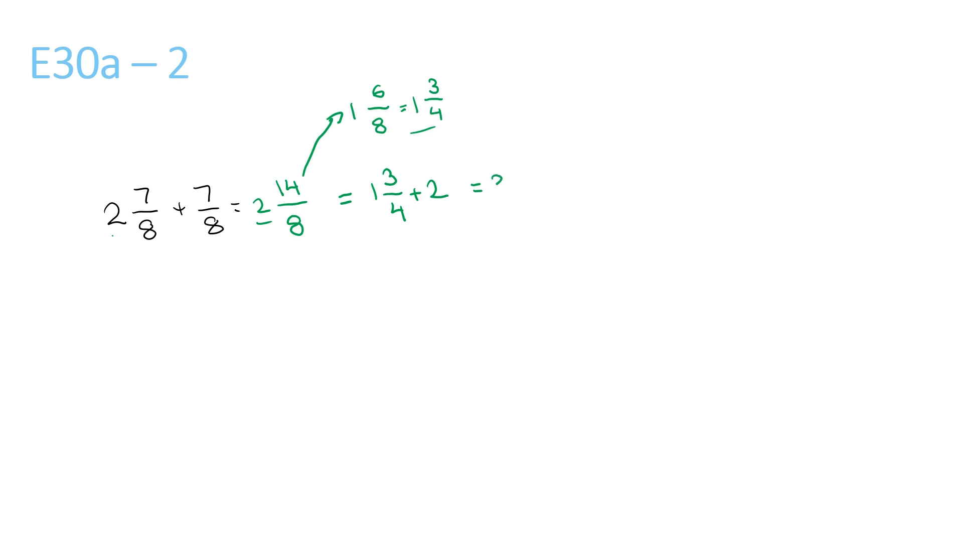
text(3 3/4)
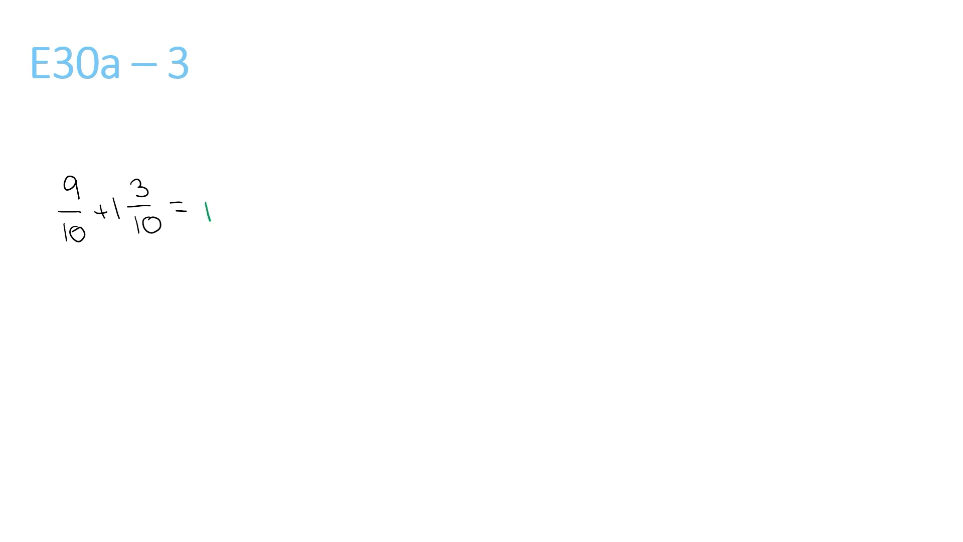
Ink 1 12/10, side working 1 2/10 = 1 1/5, then = 1 1/5 + 1 = 2 1/5
text(12/16 =)
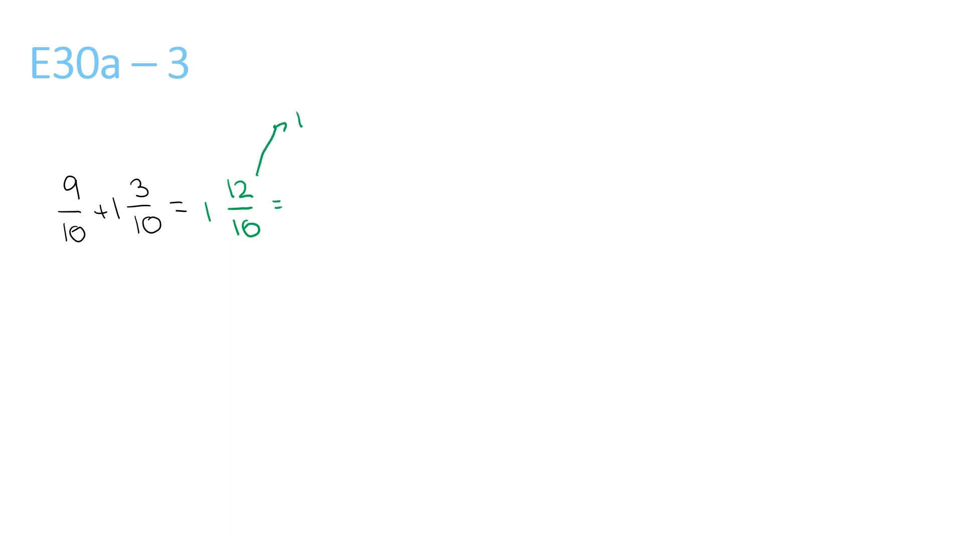
text(1 2/10)
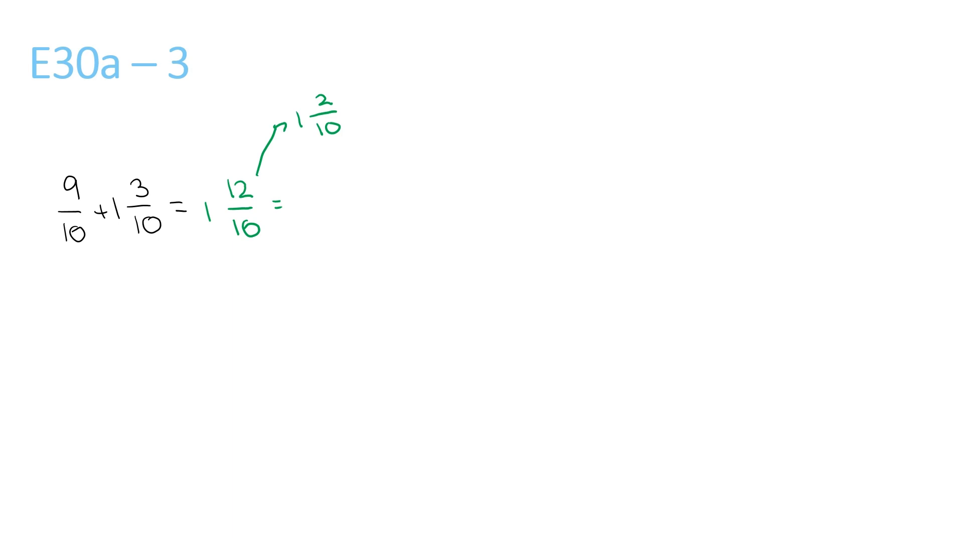
text(= 1 1/5)
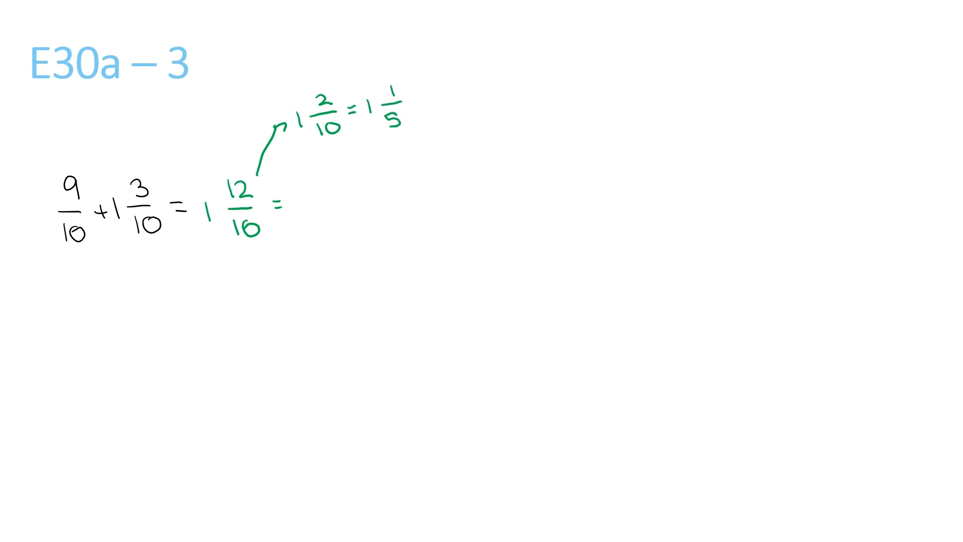
text(1 1/5)
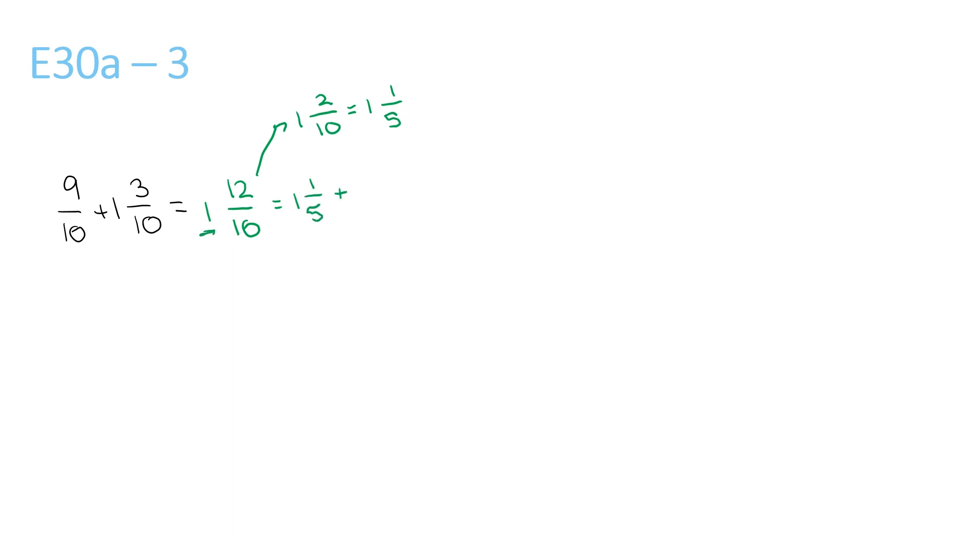
text(+ 1 =)
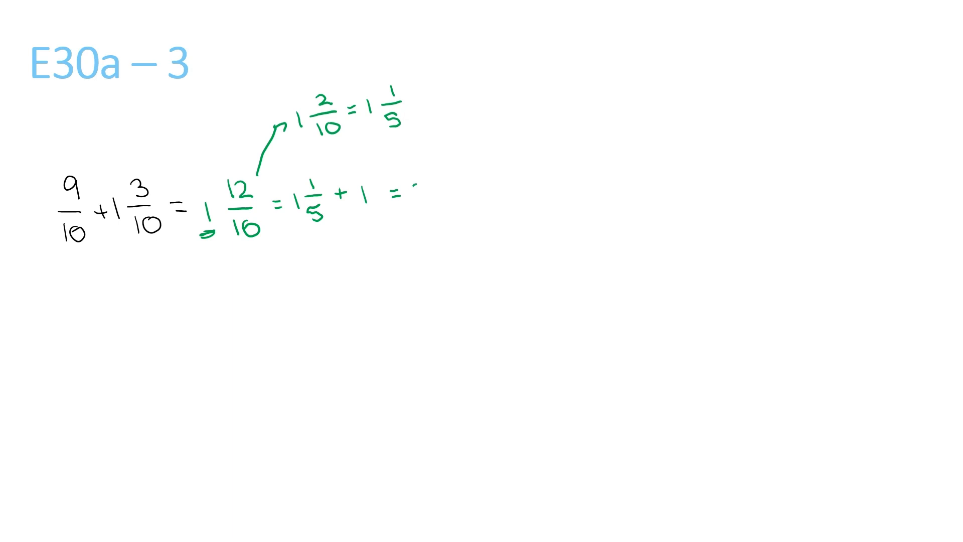
text(2 1/5)
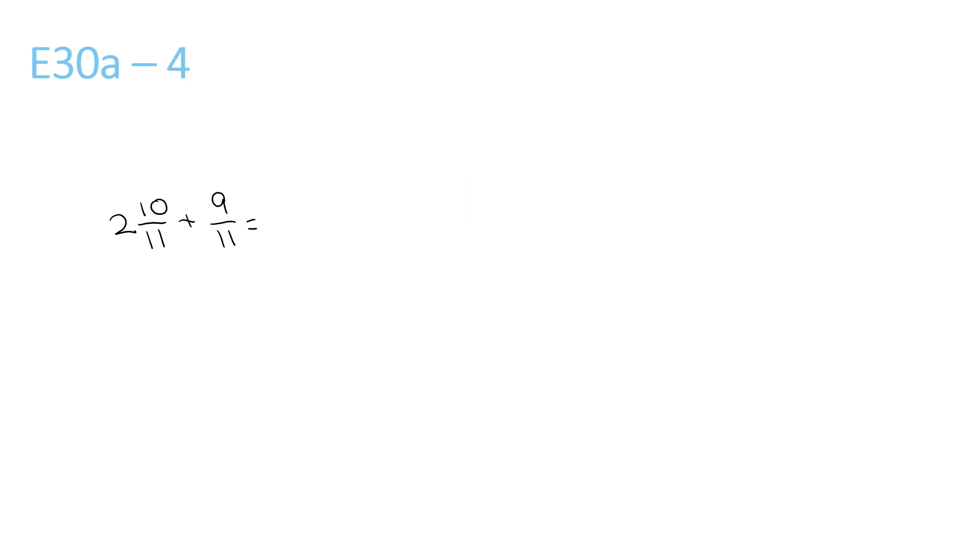
Underline 2, write 2 19/11, arrow to 1 8/11, then + 2 = 3
drag(110, 251, 129, 250)
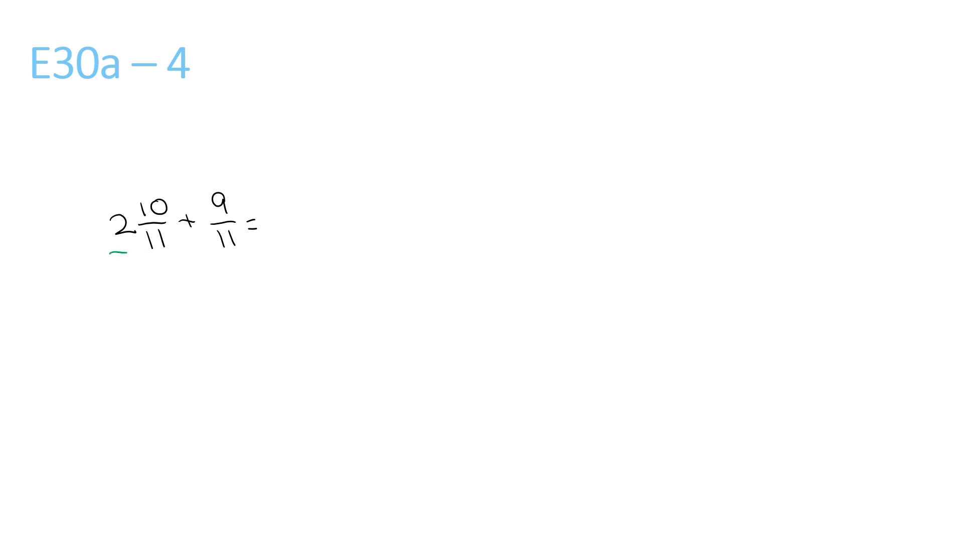
text(2)
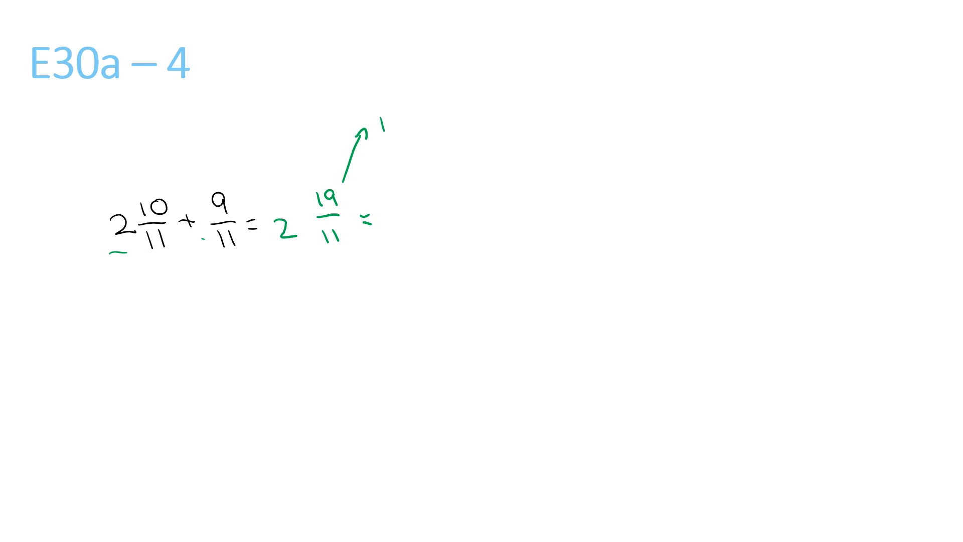
text(8/11)
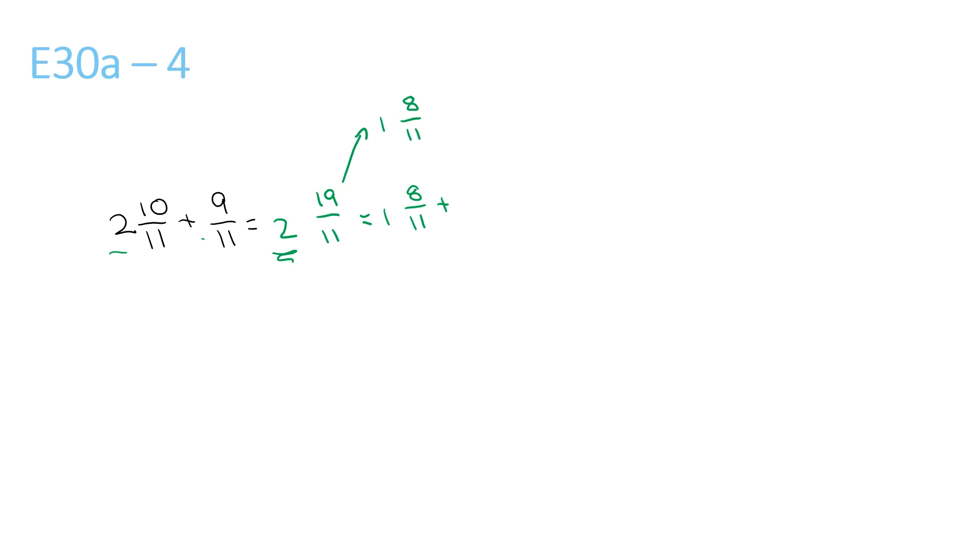
text(+2 =3)
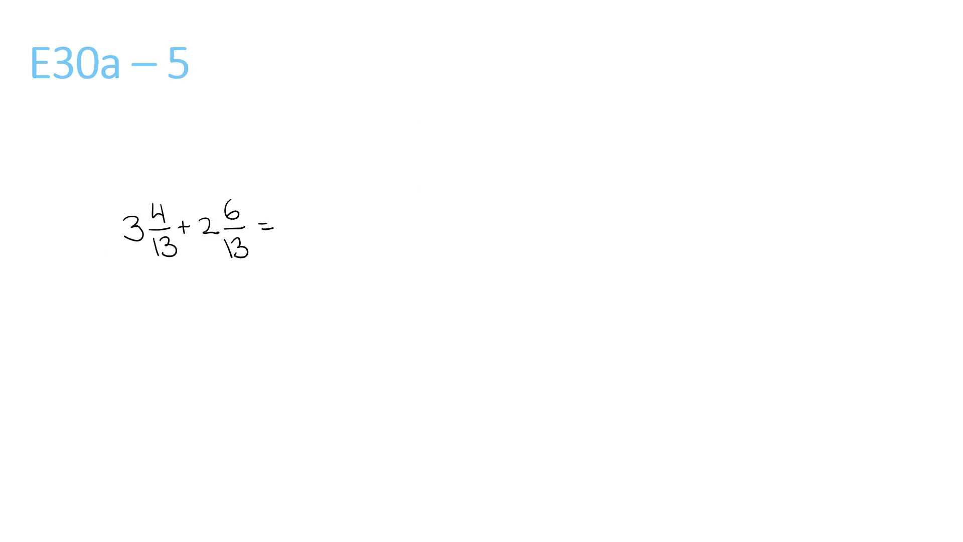
Write the green answer 5 10/13 for 3 4/13 + 2 6/13
text(5)
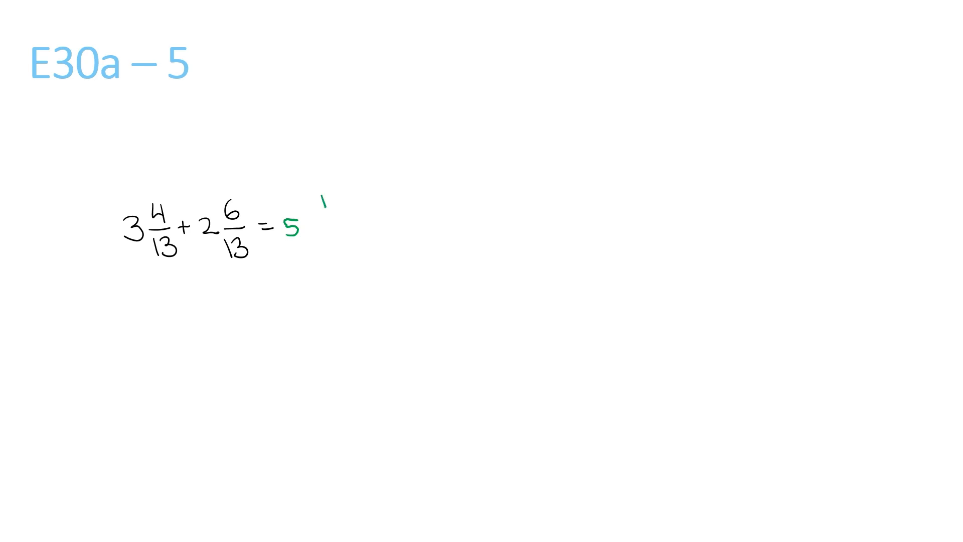
text(10/13)
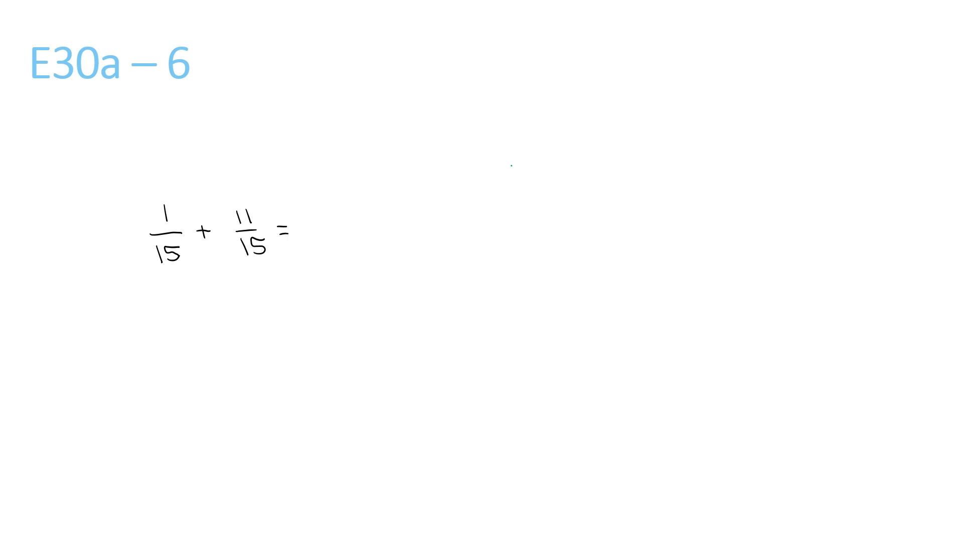
Ink 12/15 with ÷3 marks and begin the reduced answer = 4/
text(12)
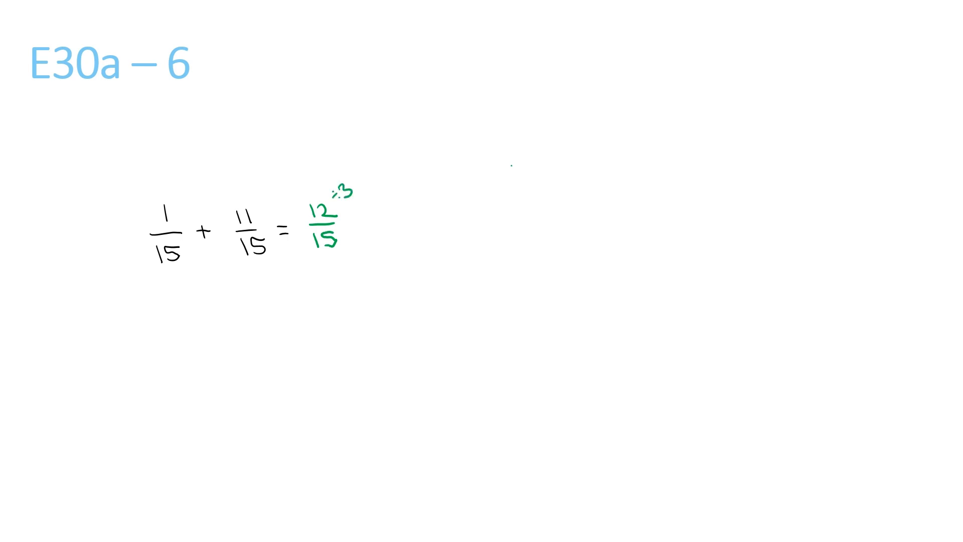
drag(350, 240, 362, 255)
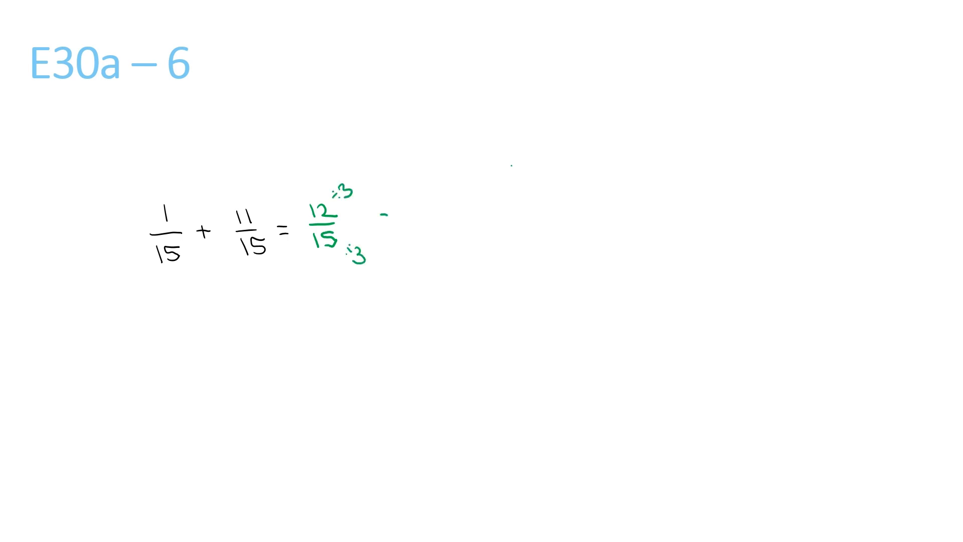
text(= 4/)
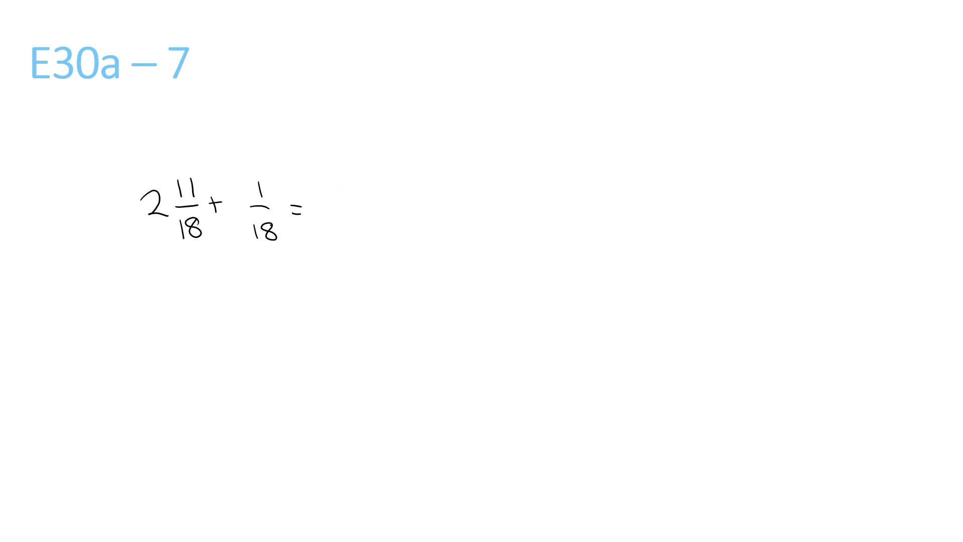
Write 2 12/18 = with an arrow, then reduce to 2 2/3
text(2)
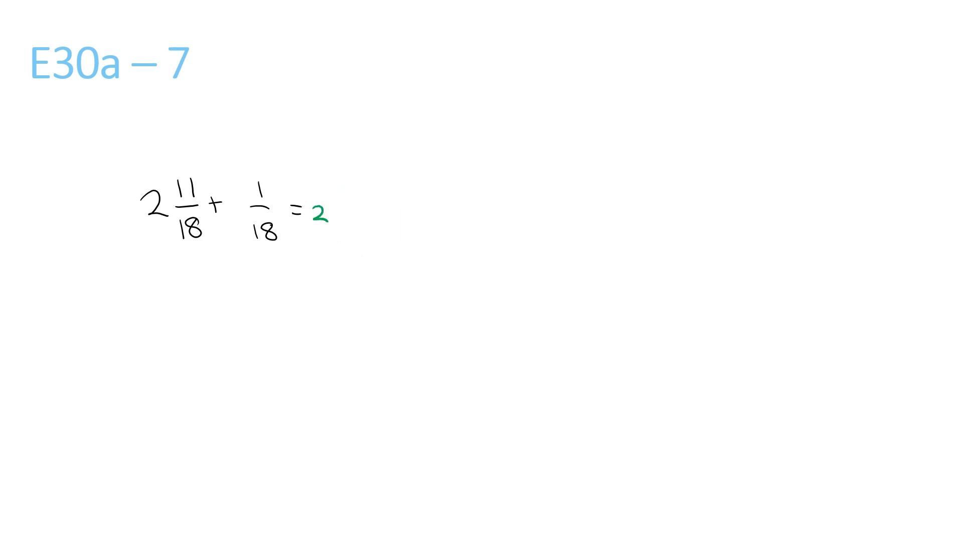
text(12)
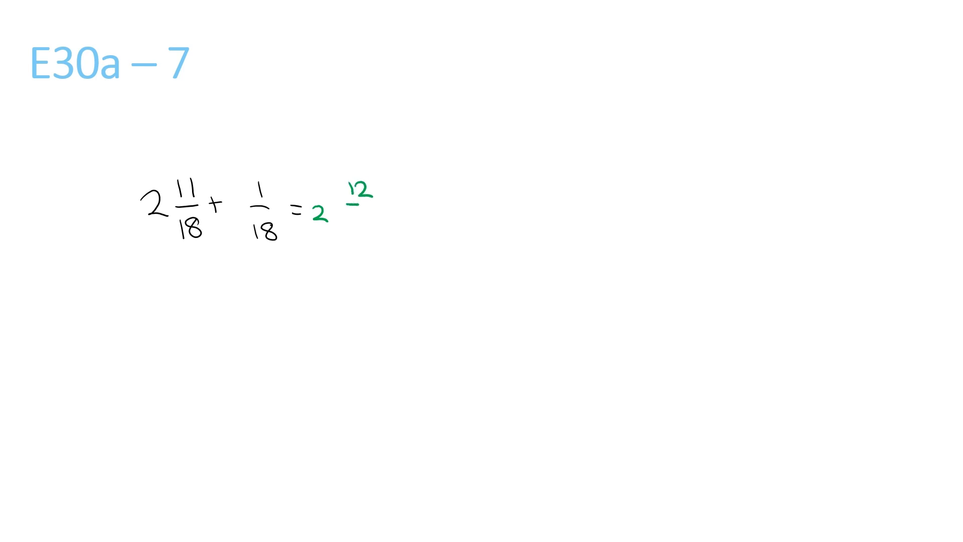
text(18 =)
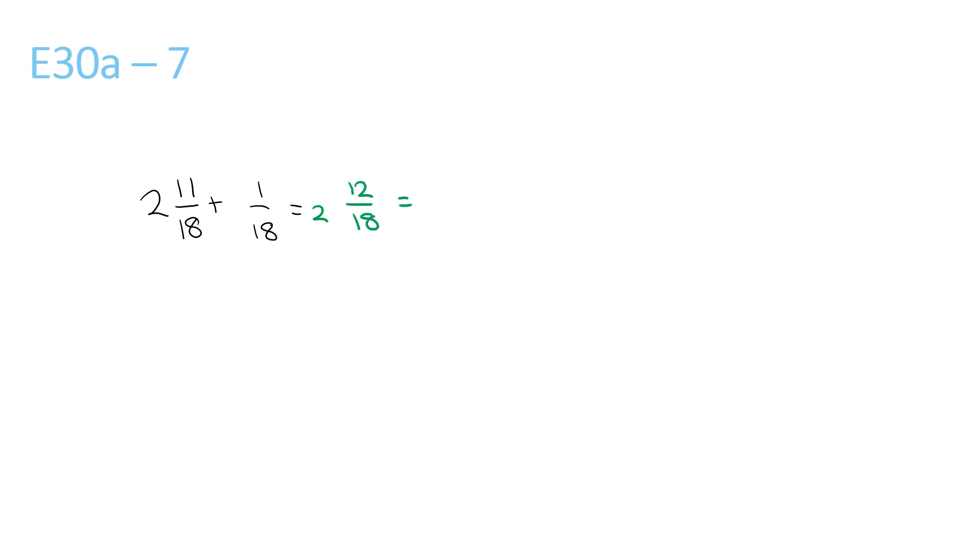
drag(368, 172, 393, 123)
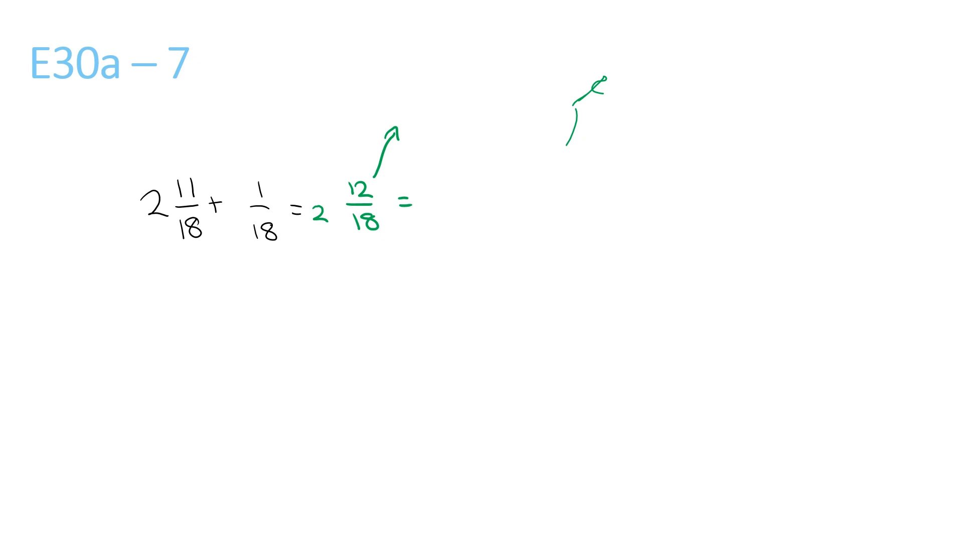
text(2/3)
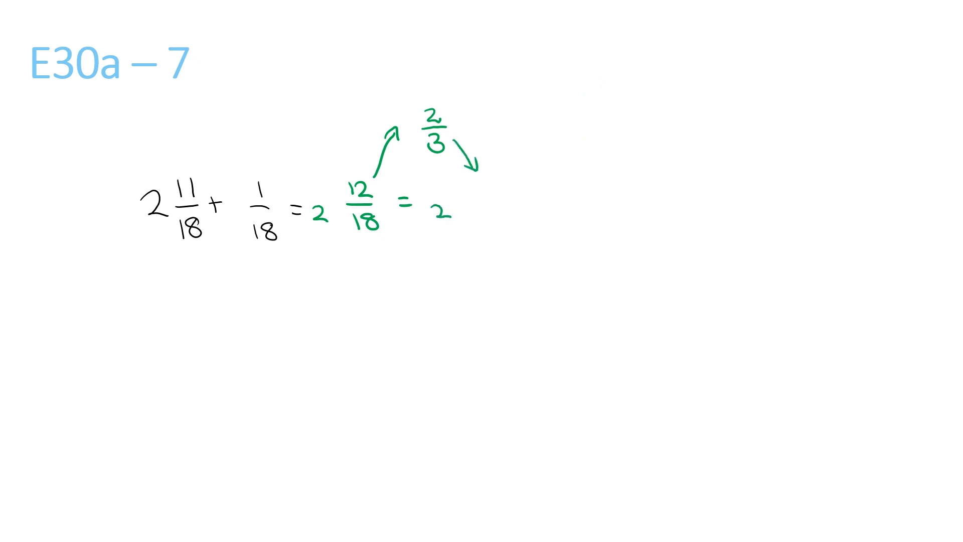
text(2/3)
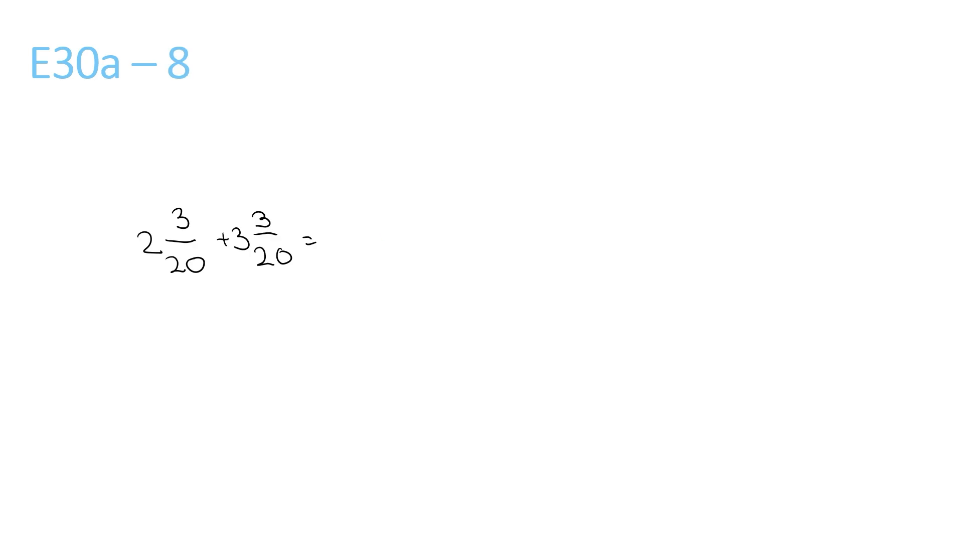
Write the whole number 5 and the fraction 6/20 after the equals on E30a-8
drag(334, 236, 344, 249)
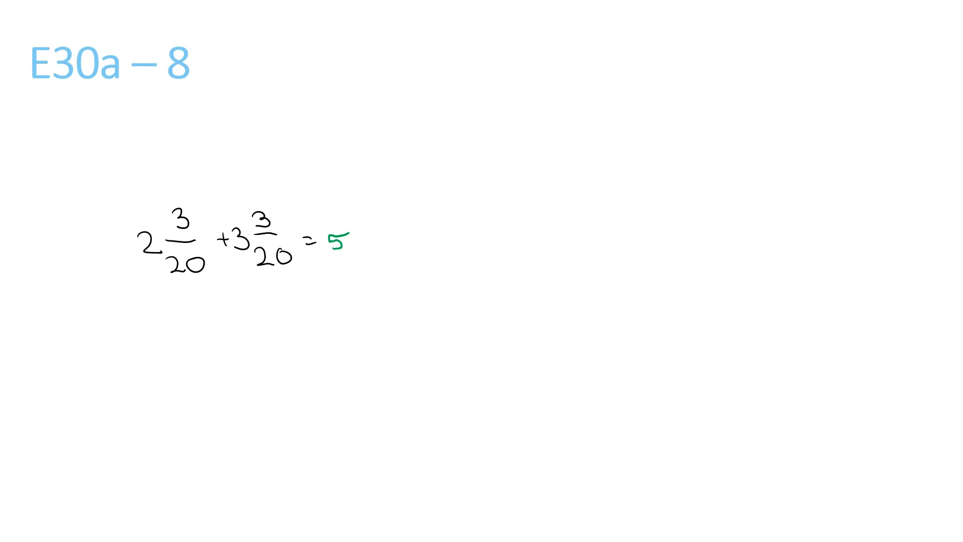
text(6/20)
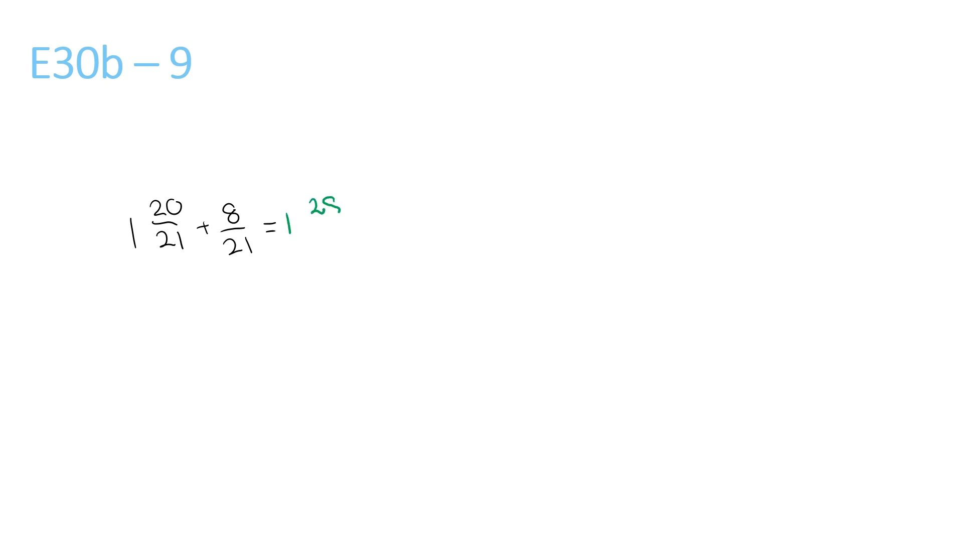
Ink 28/21 =, arrow it to the regrouped 1 7/21 =
text(28/21 =)
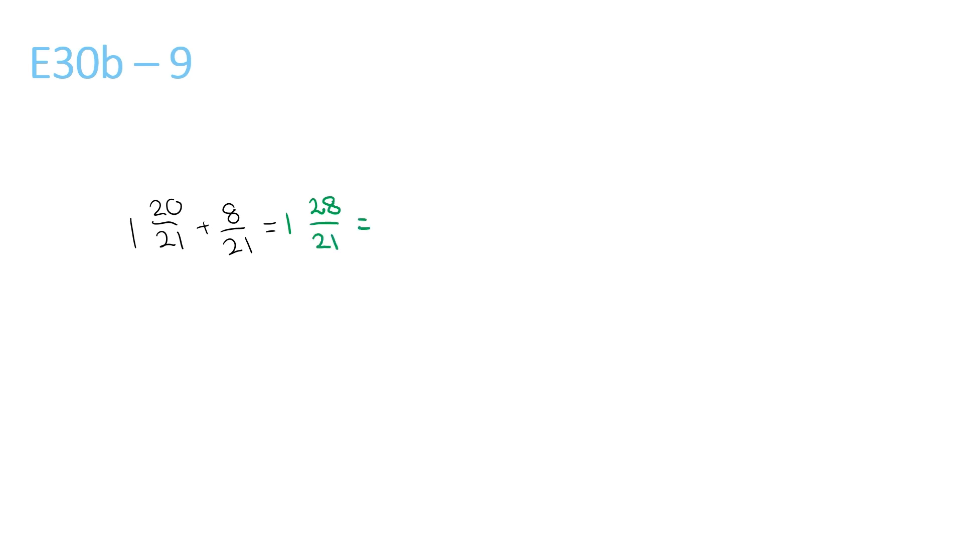
drag(334, 197, 374, 151)
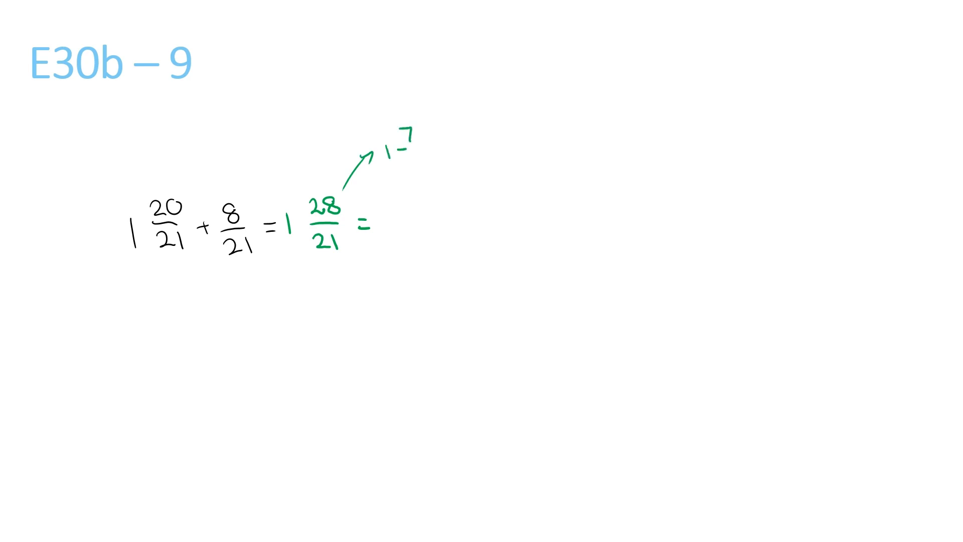
text(1 7/21 =)
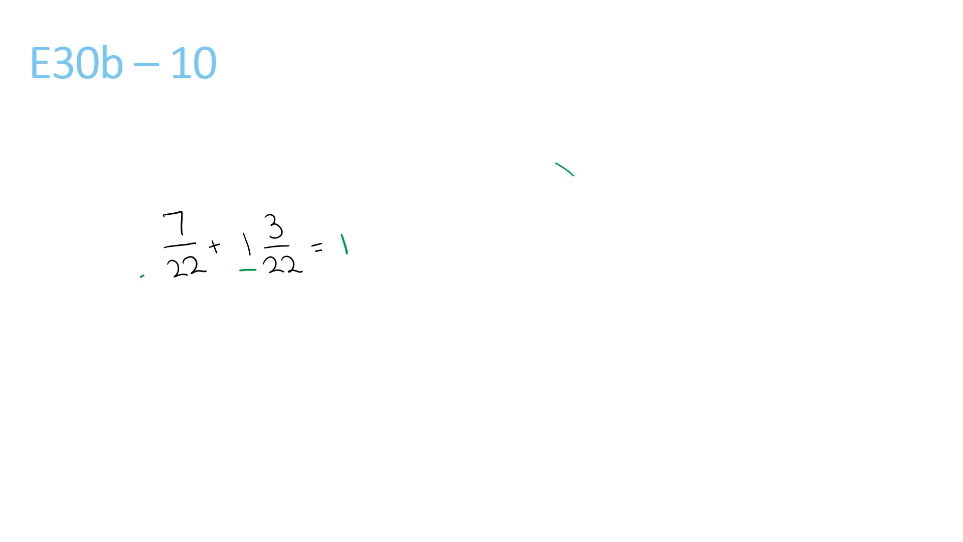
Ink 10/22 with ÷2 marks, write 5, and write 19/23
text(10/22 = 1)
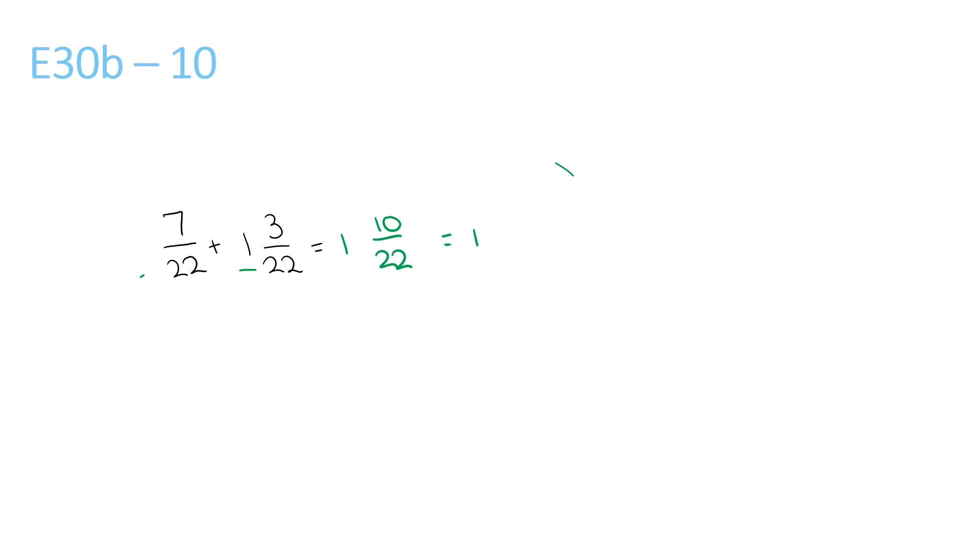
drag(418, 209, 429, 197)
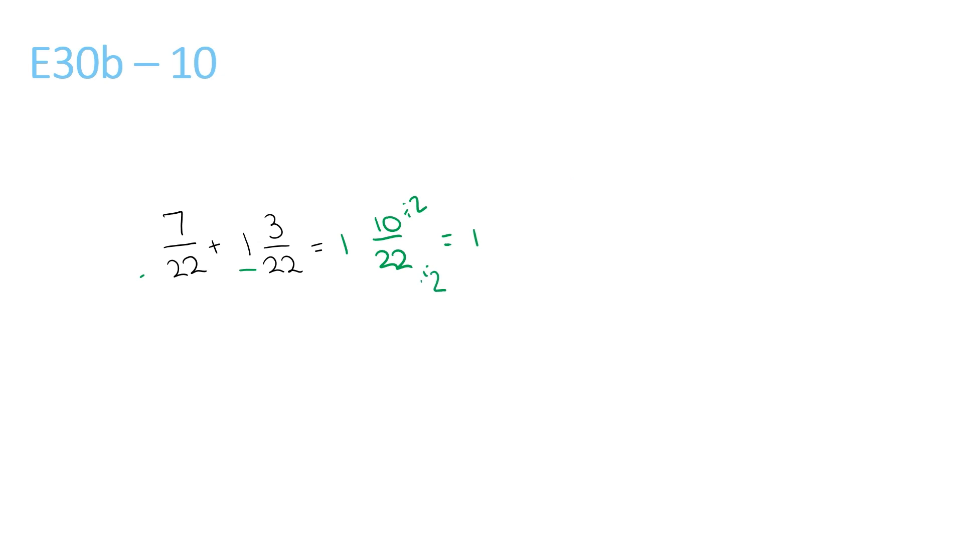
text(5)
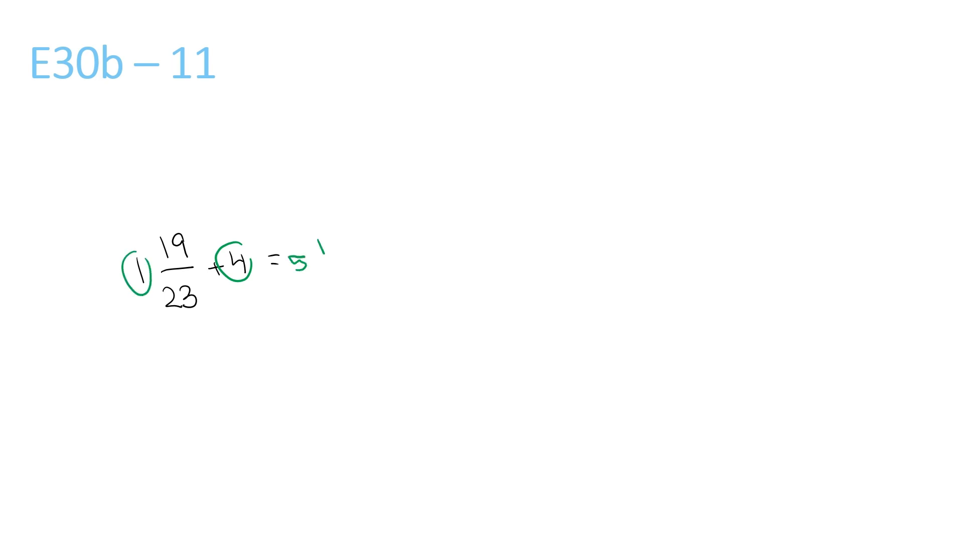
text(19/23)
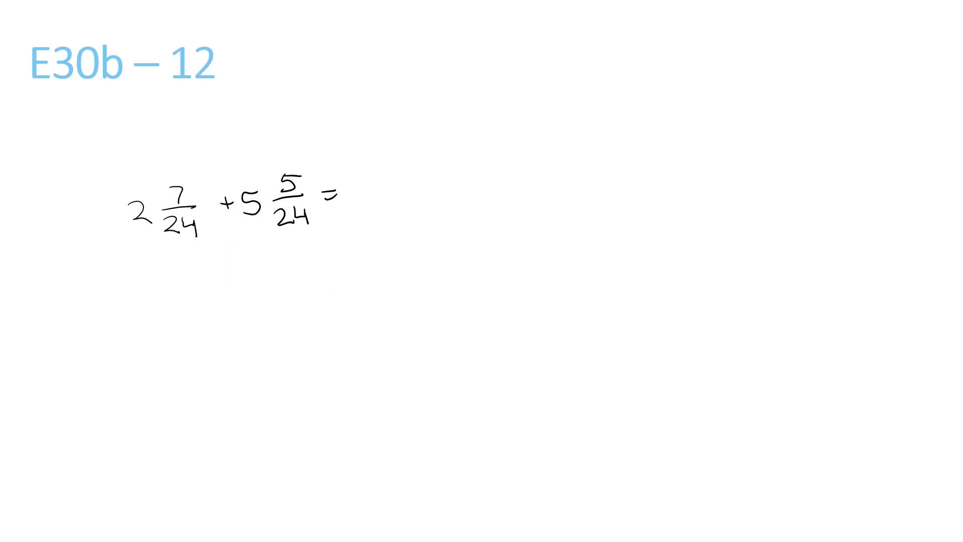
On slide E30b-12, underline 2 and 5 and write 7 12/24 with ÷12 marks and = 7
drag(126, 230, 148, 230)
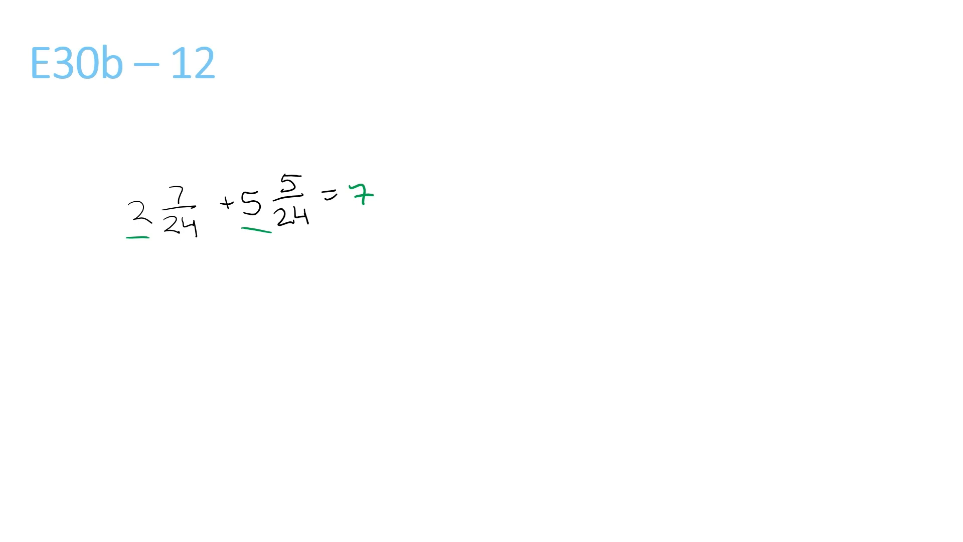
text(12)
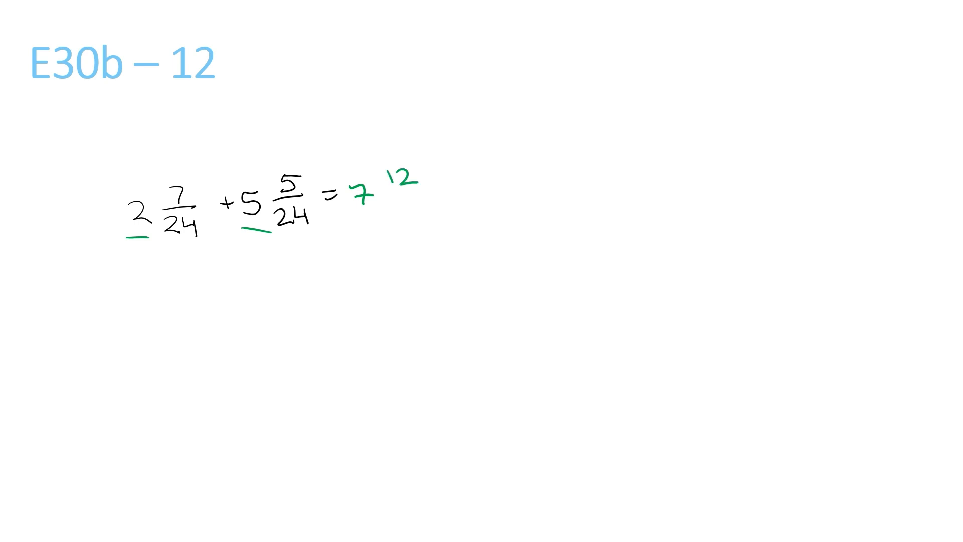
text(/24)
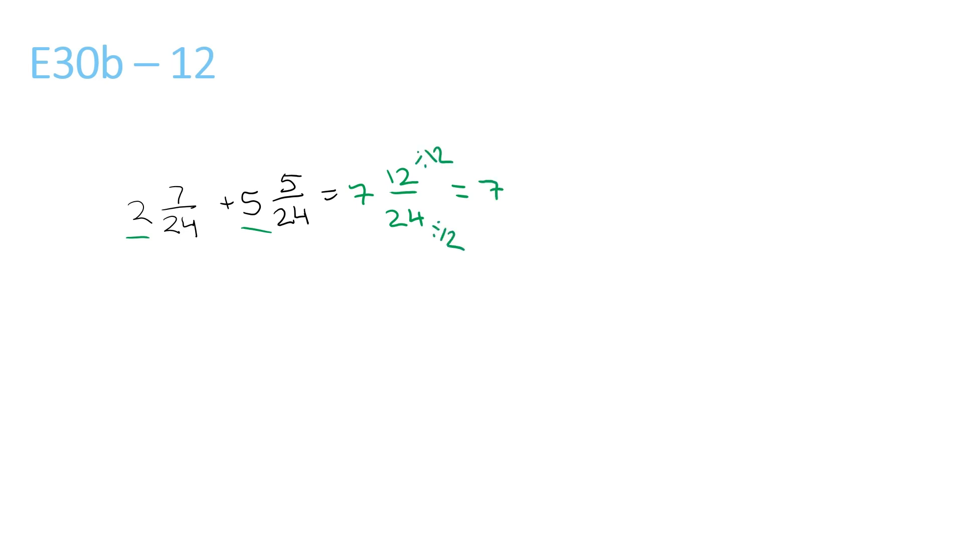
drag(528, 178, 553, 184)
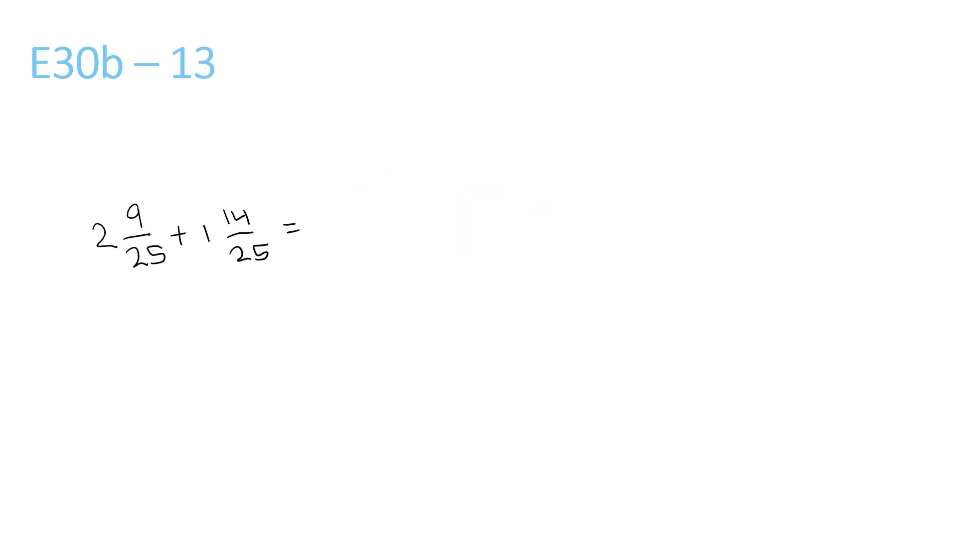
Write the whole-number total 3 on slide E30b-13 and arc-link numerators 9 and 14
text(3)
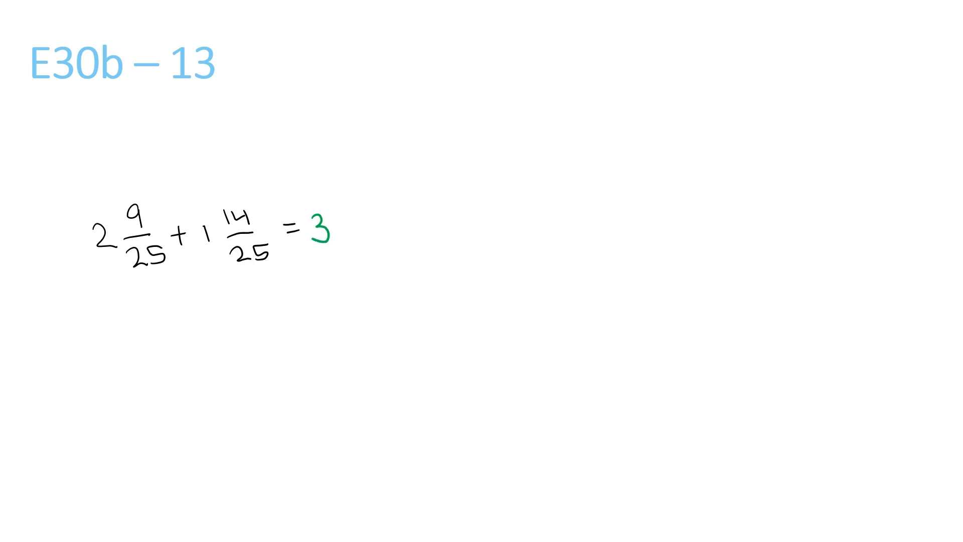
drag(138, 203, 216, 211)
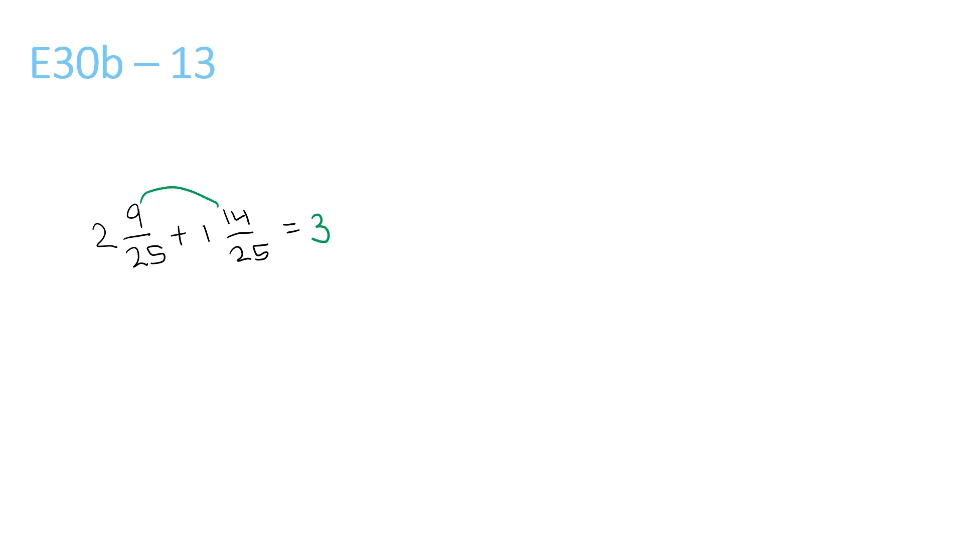
text(23)
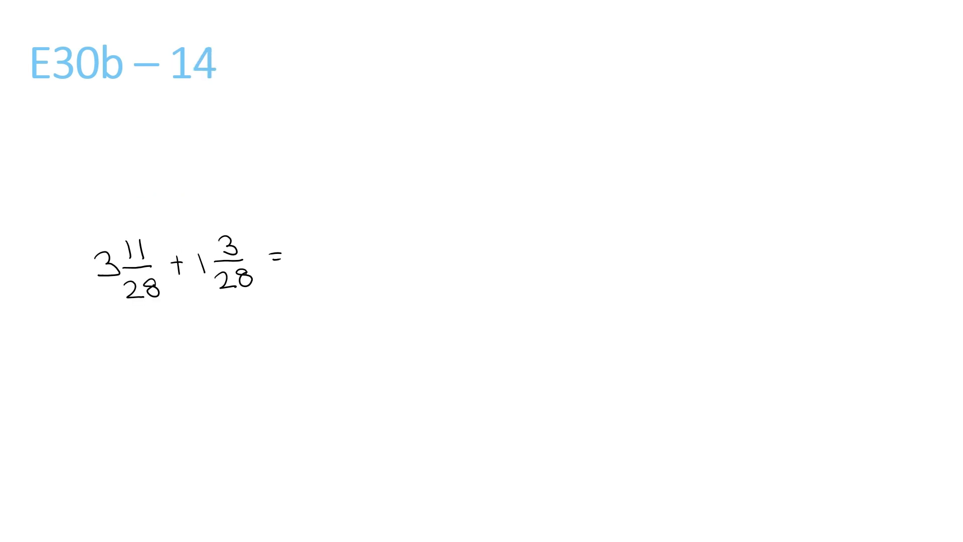
Write 4 14/28 on slide E30b-14, with arrows at 14 and 28 and an equals sign
text(4)
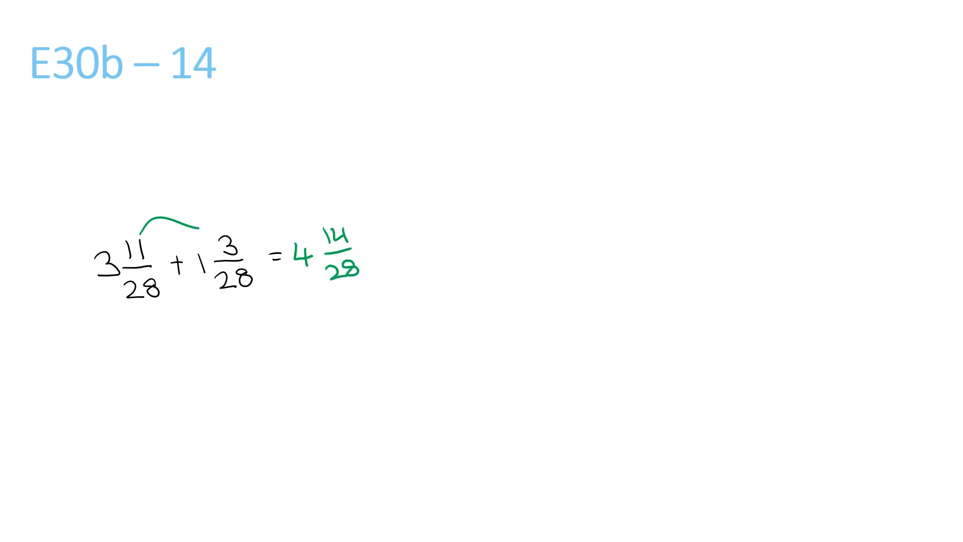
drag(362, 197, 390, 252)
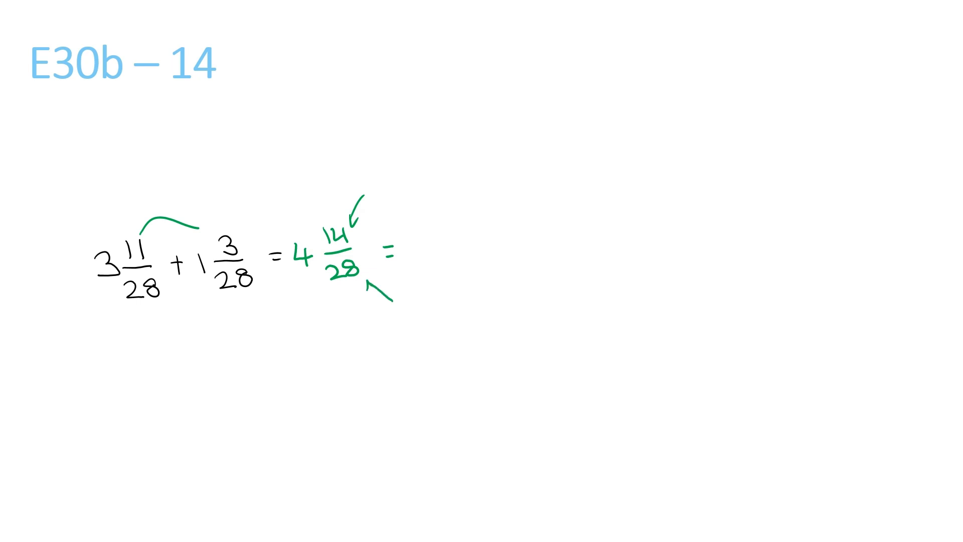
text(4)
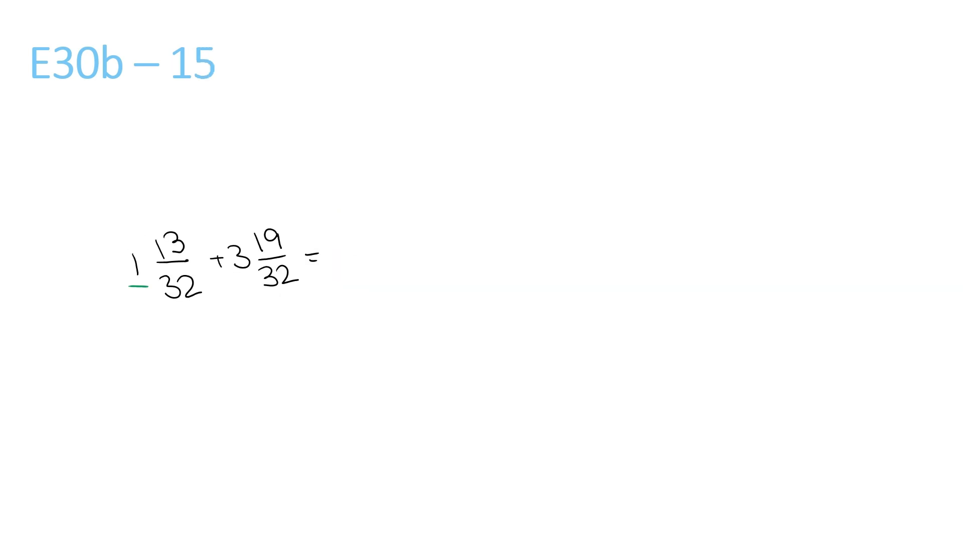
Arc-link numerators 13 and 19, write 4 32/32 = 4, and mark 32/32 as 1
text(4)
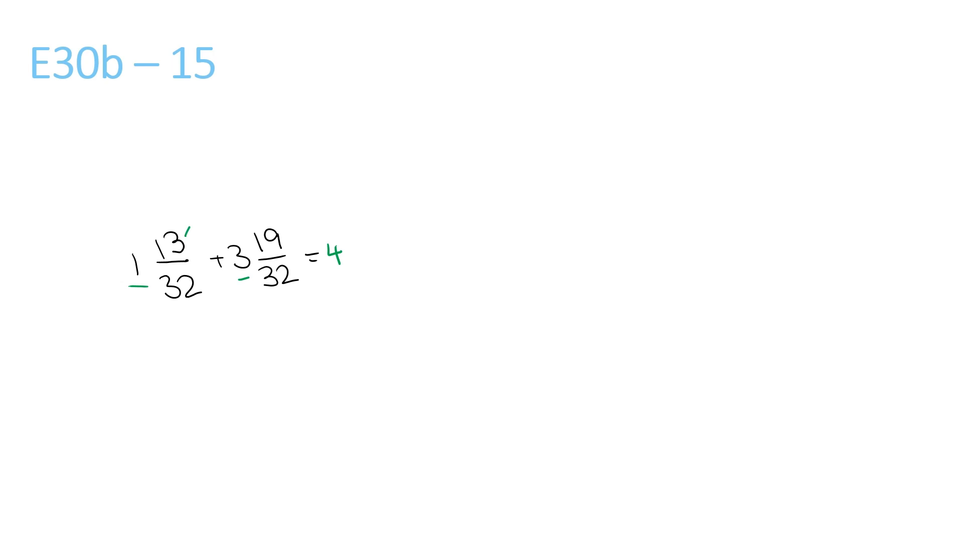
drag(191, 227, 233, 239)
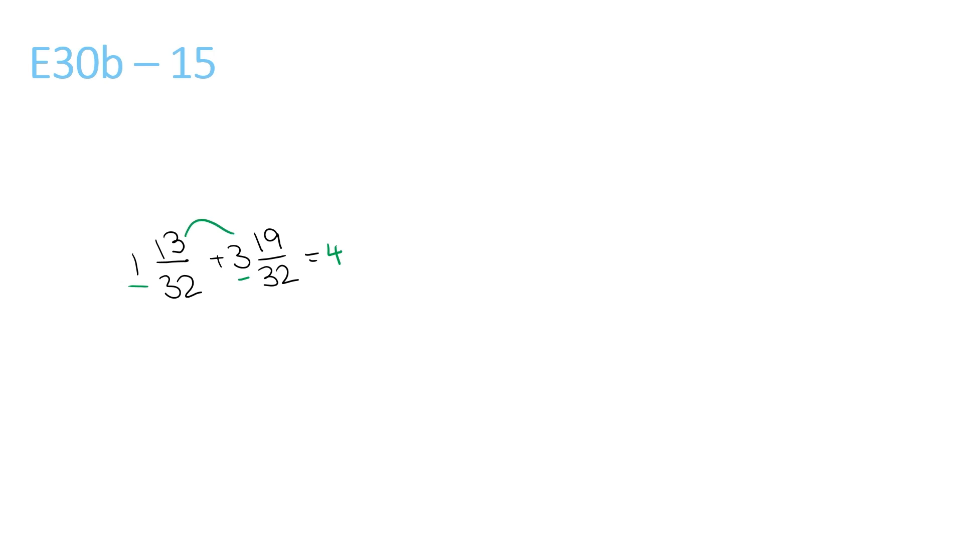
text(32/3)
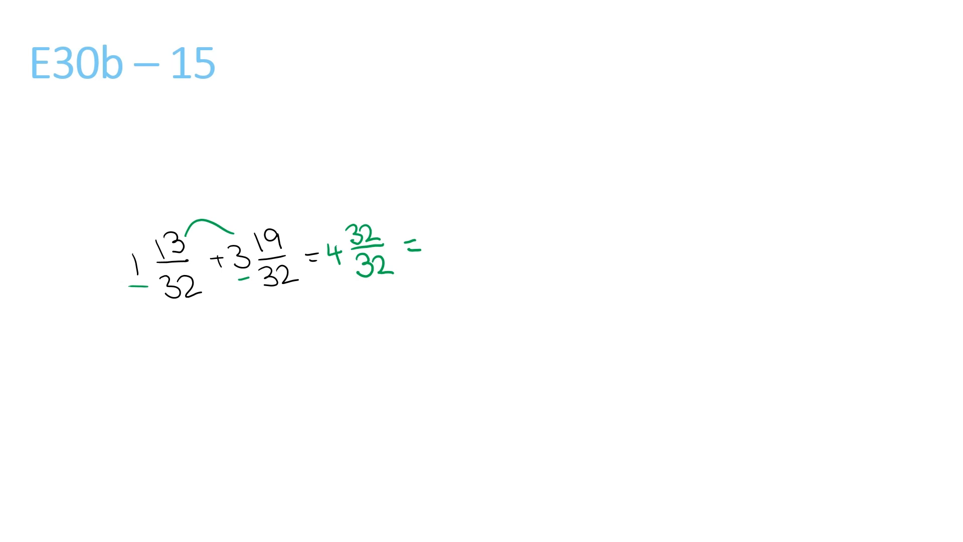
drag(393, 203, 423, 301)
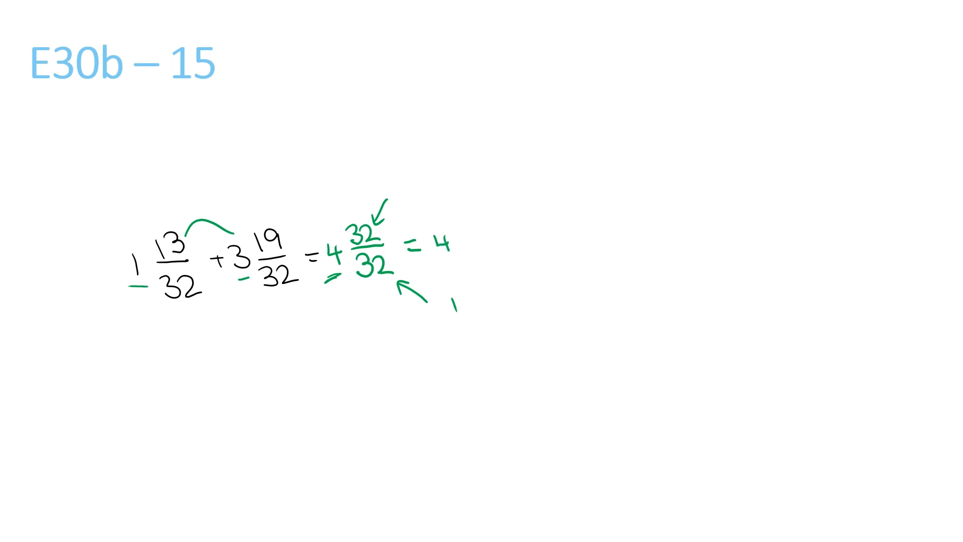
text(+1 =)
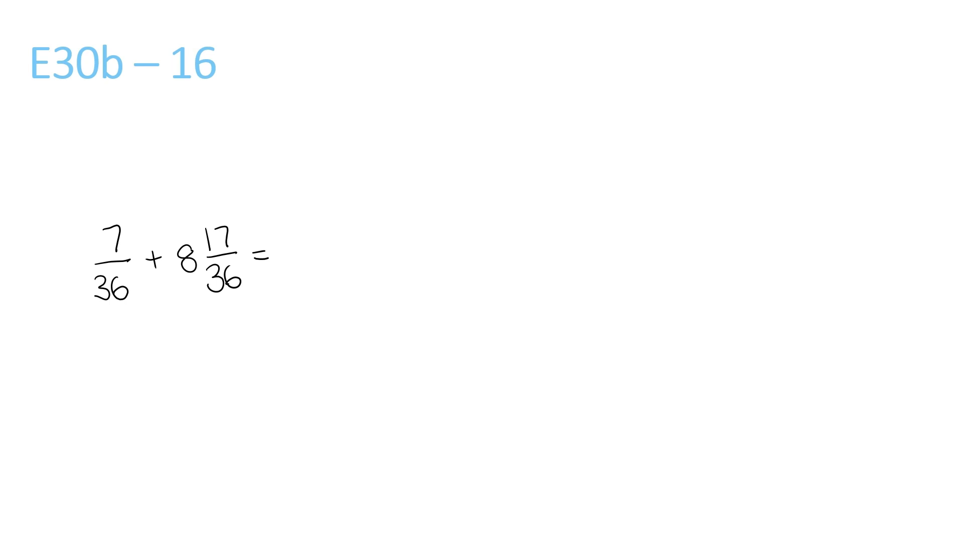
Underline 8, arc-link 7 and 17, write 8 24/36, and divide by 12 to get 8 2/3
drag(175, 289, 191, 292)
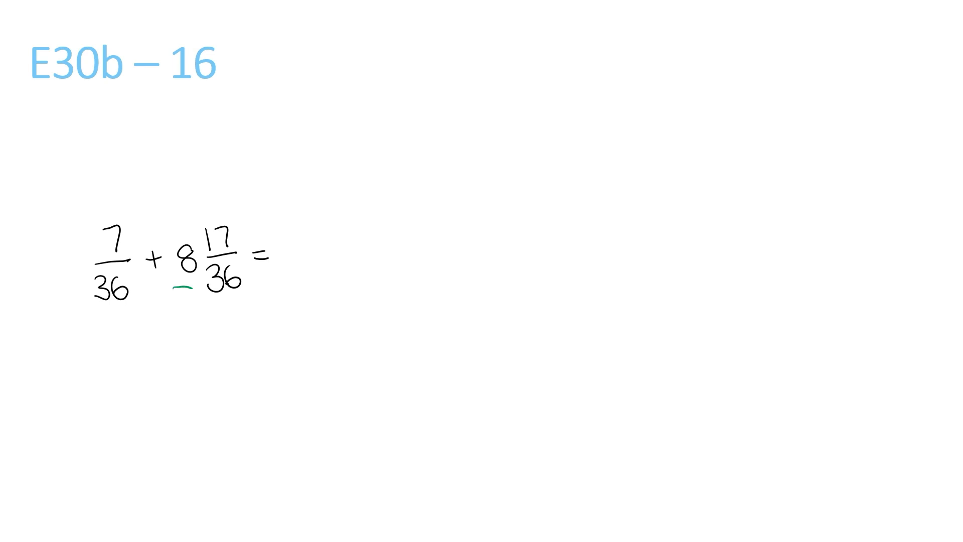
text(8)
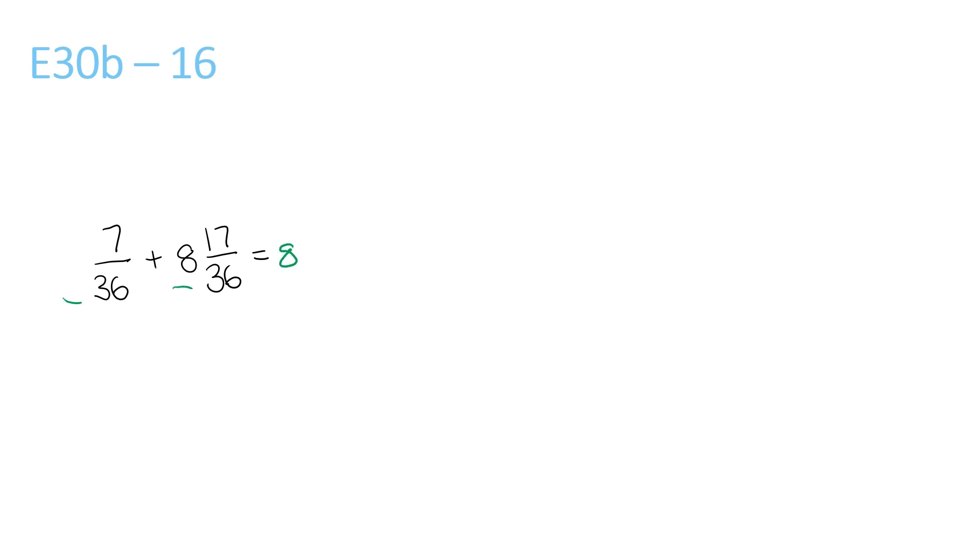
drag(123, 209, 208, 215)
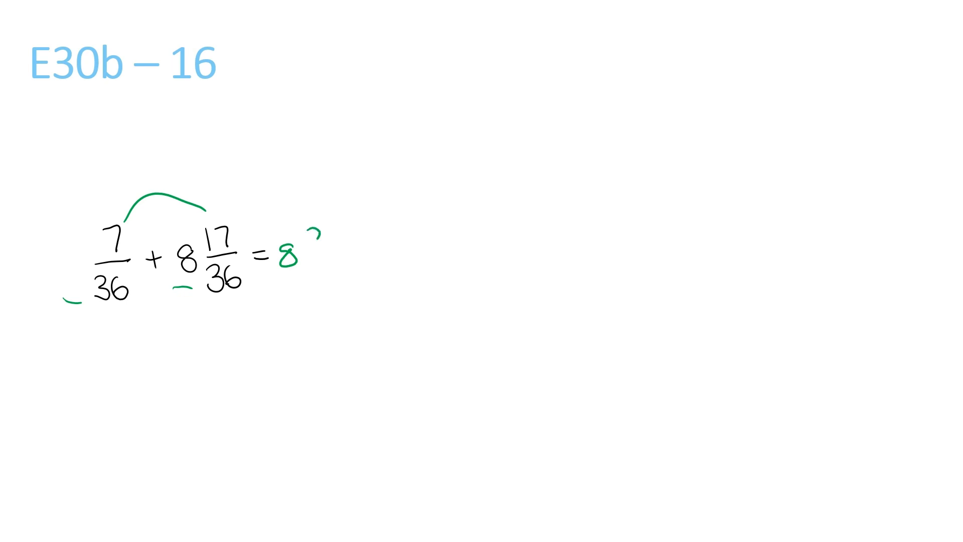
text(24/3)
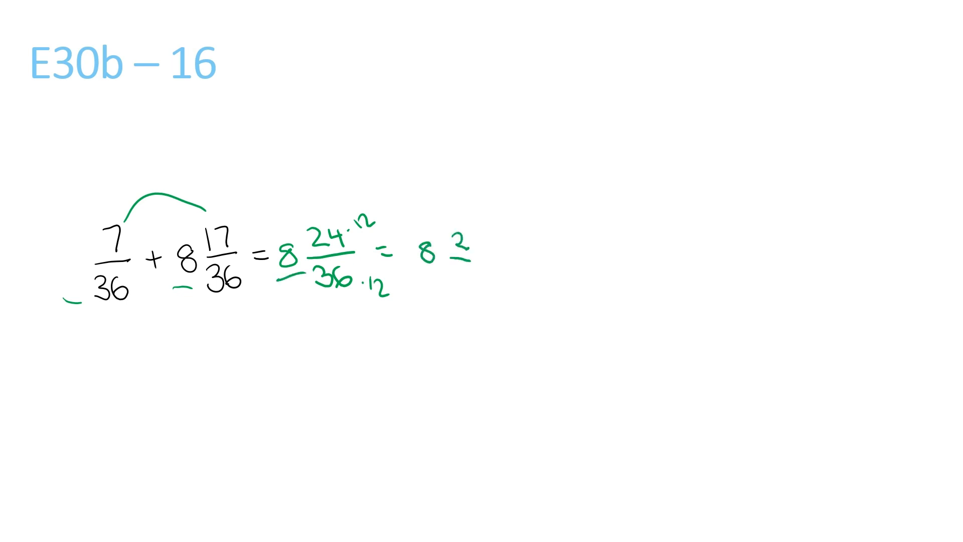
text(3)
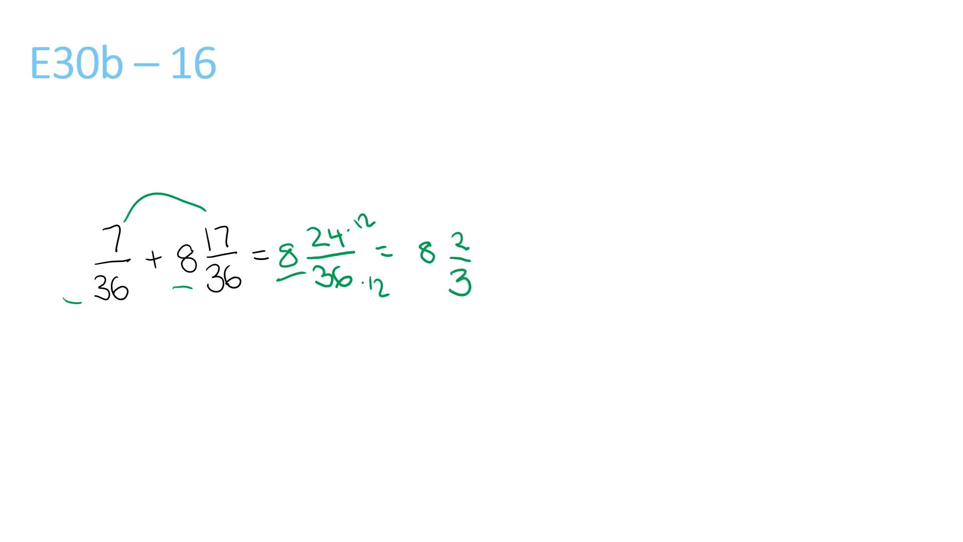